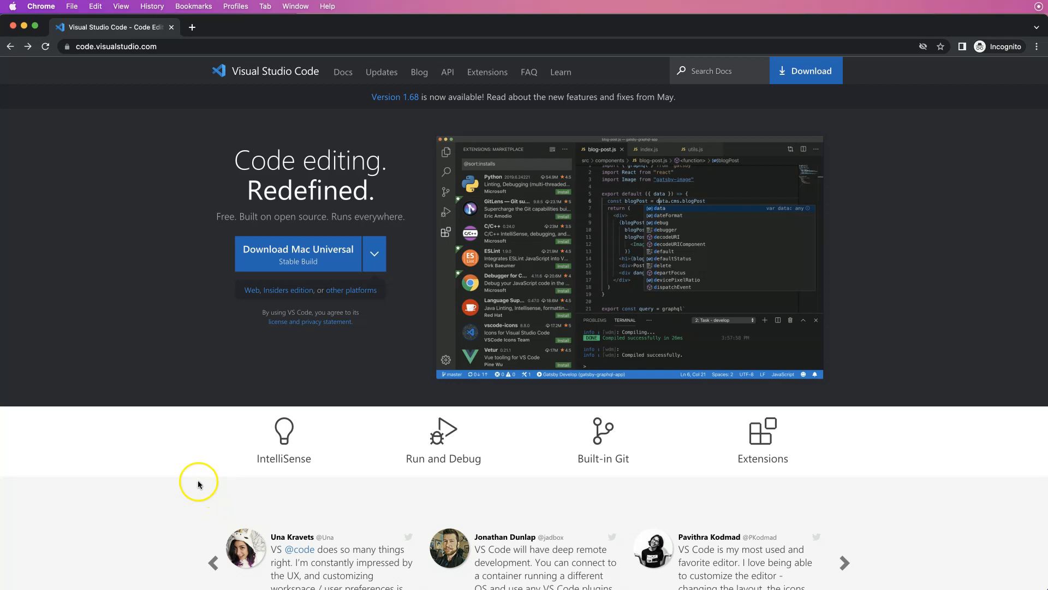
mouse_move(203, 483)
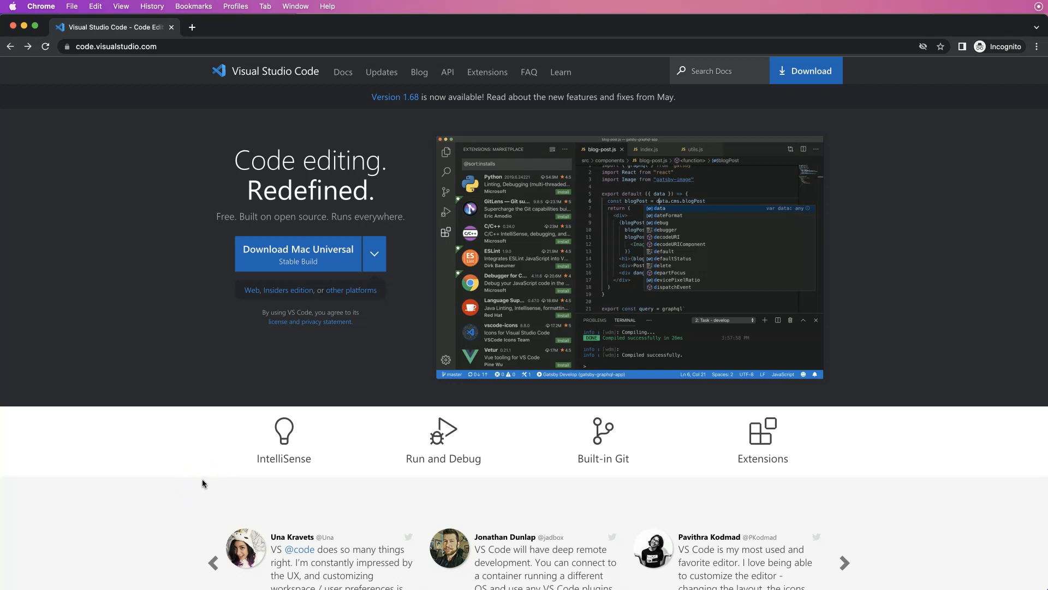
mouse_move(157, 396)
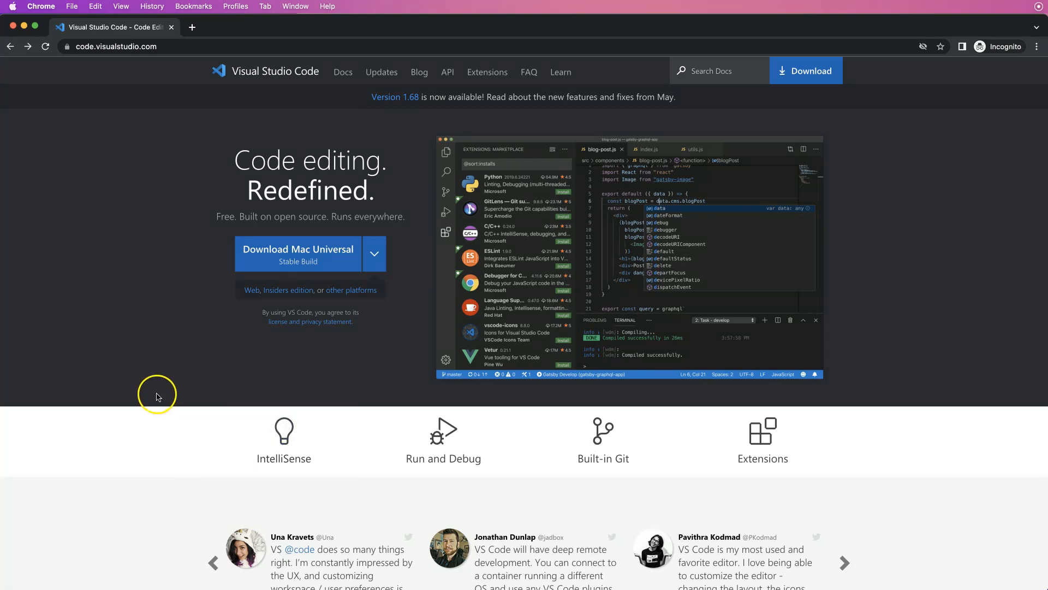
mouse_move(145, 108)
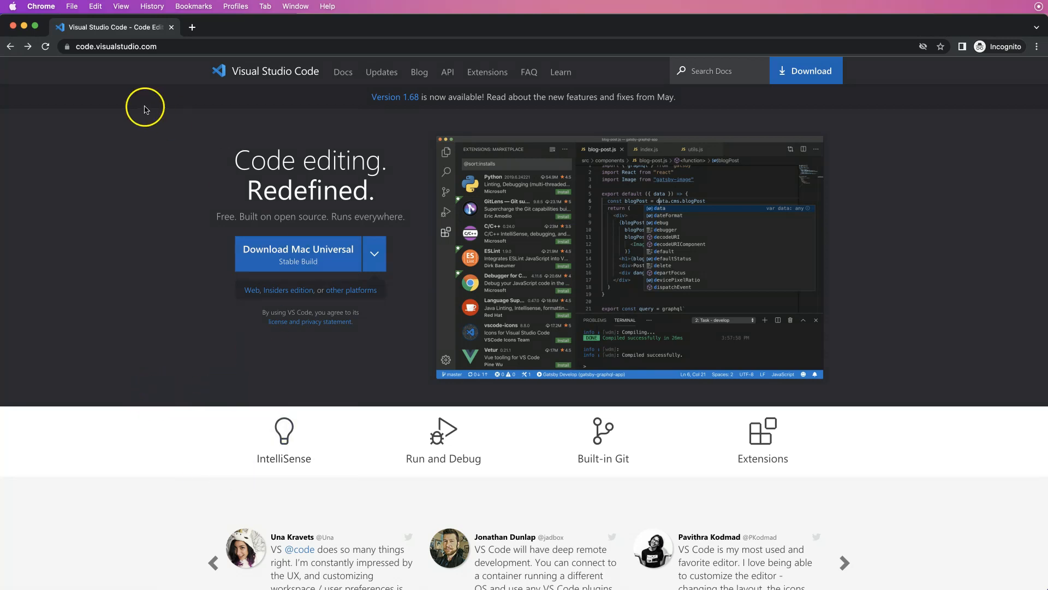
mouse_move(115, 45)
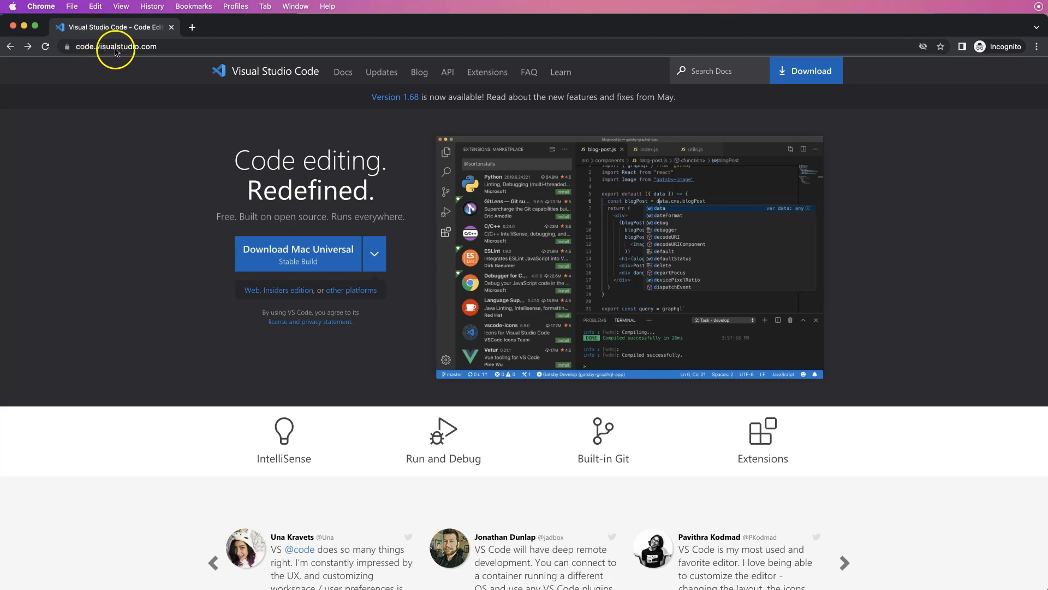
mouse_move(353, 295)
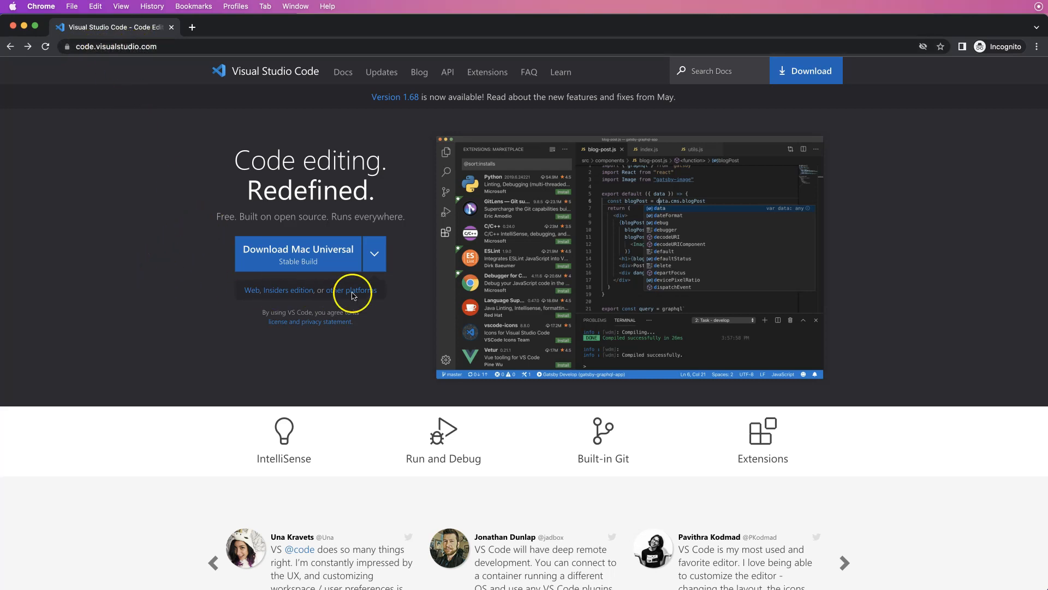
Expand the platform download table for macOS, Windows and Linux builds, then collapse it
click(374, 253)
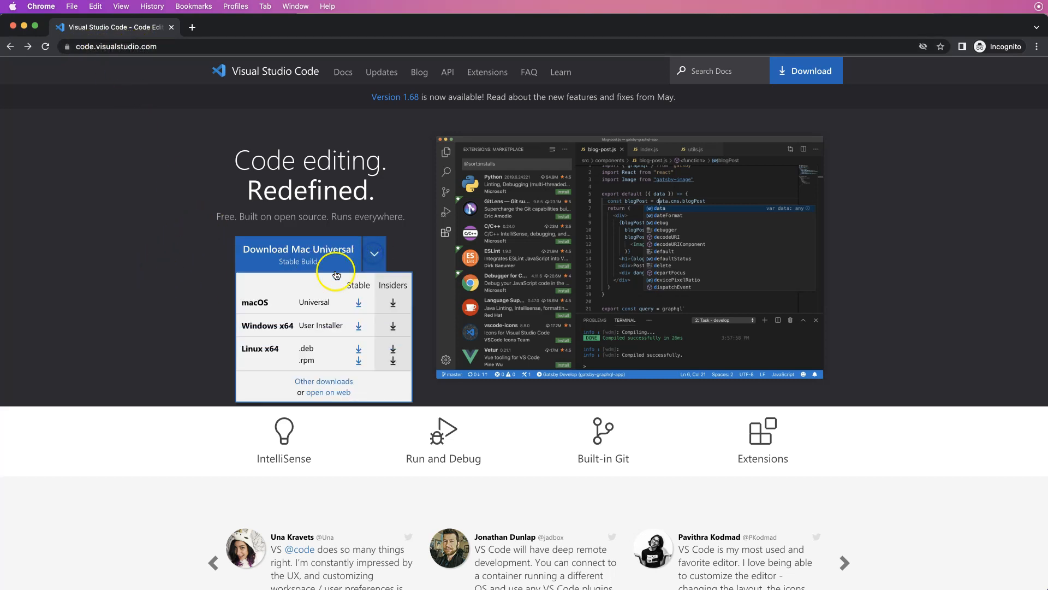
mouse_move(229, 339)
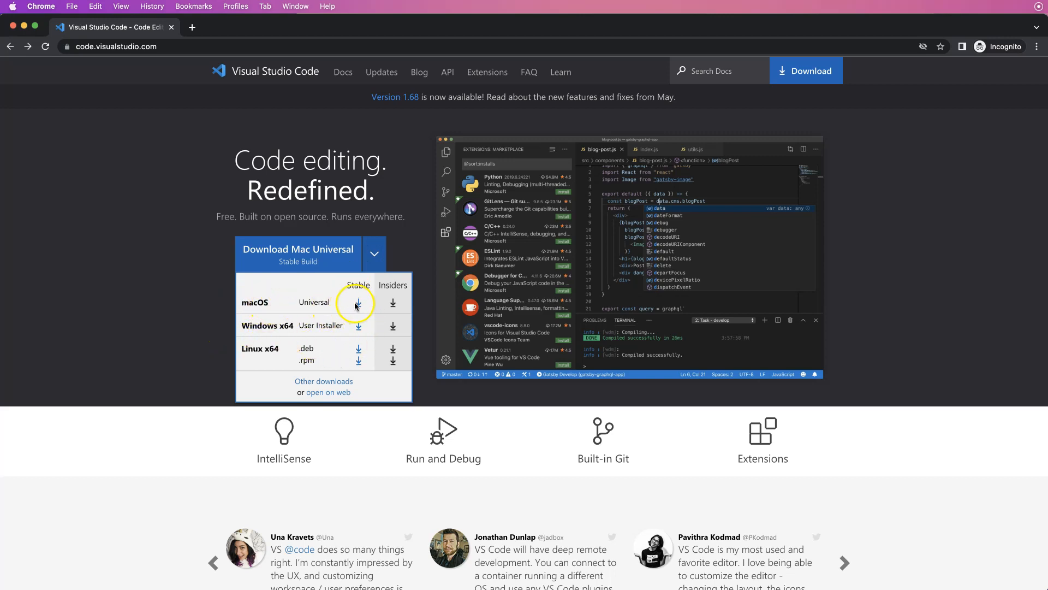
mouse_move(356, 316)
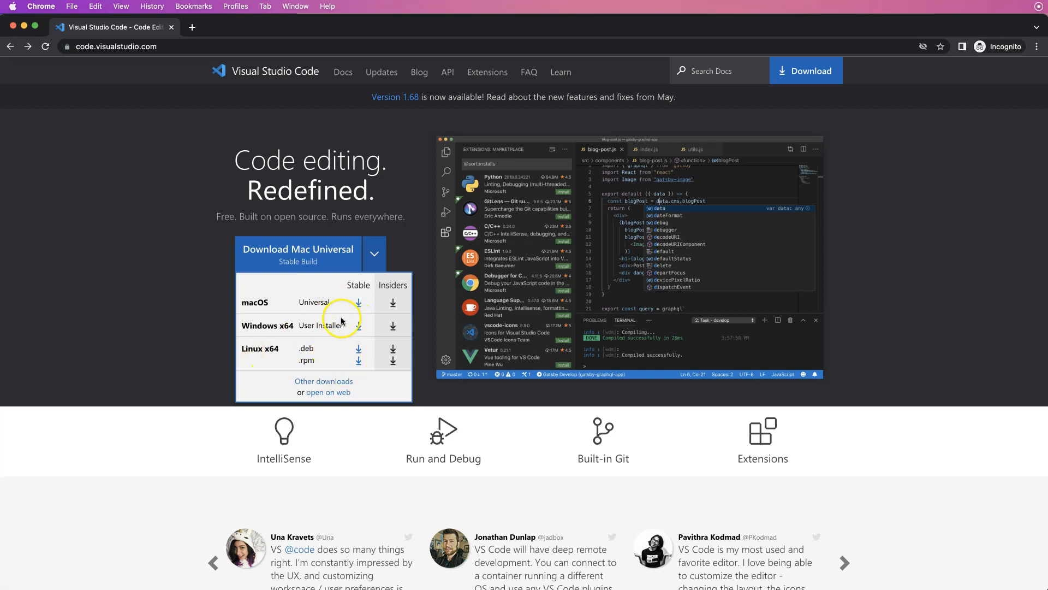
mouse_move(135, 288)
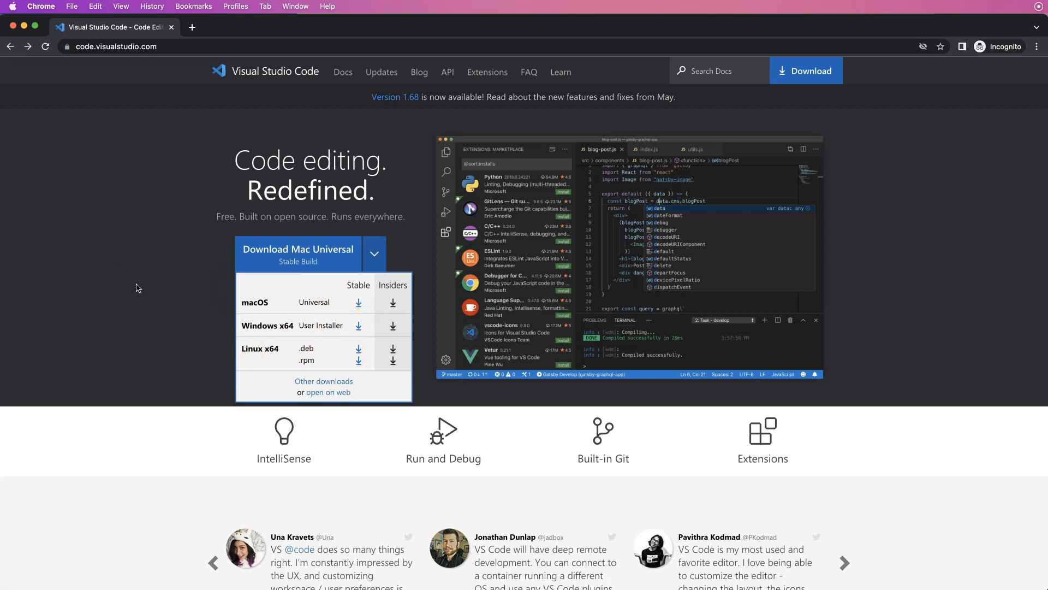
click(375, 253)
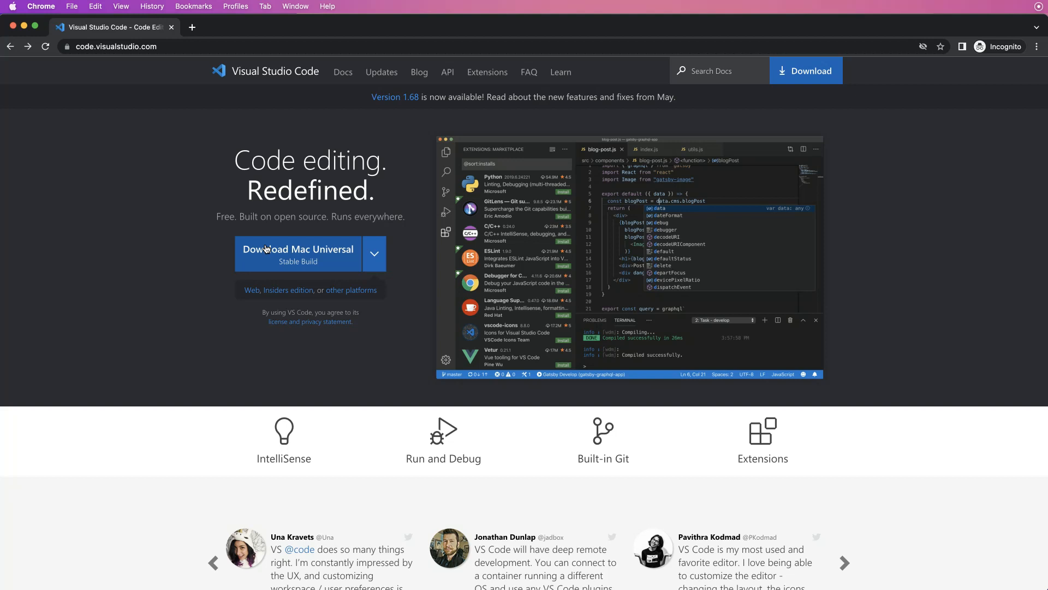
mouse_move(199, 341)
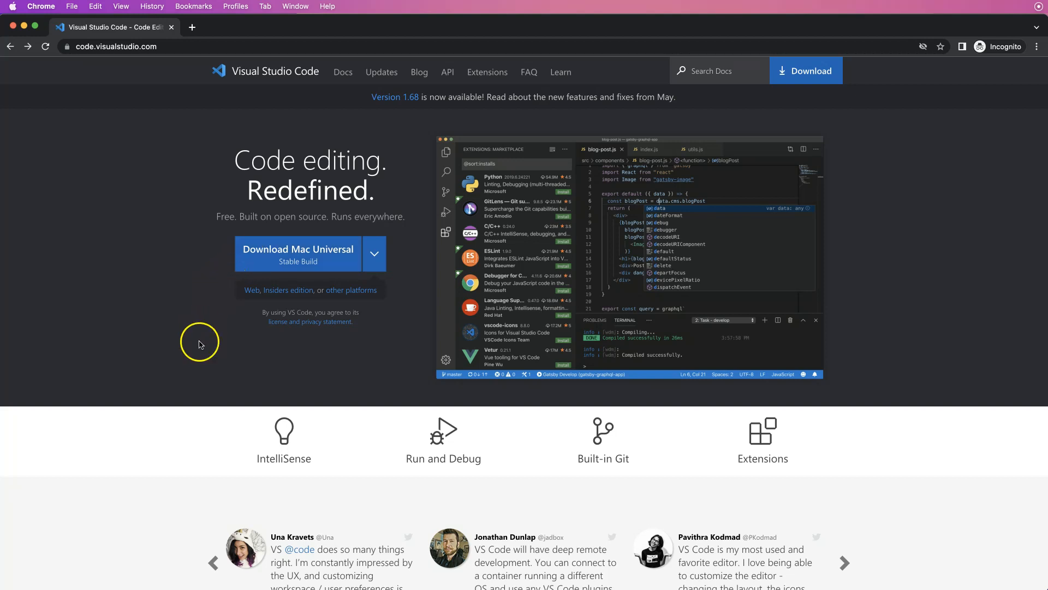